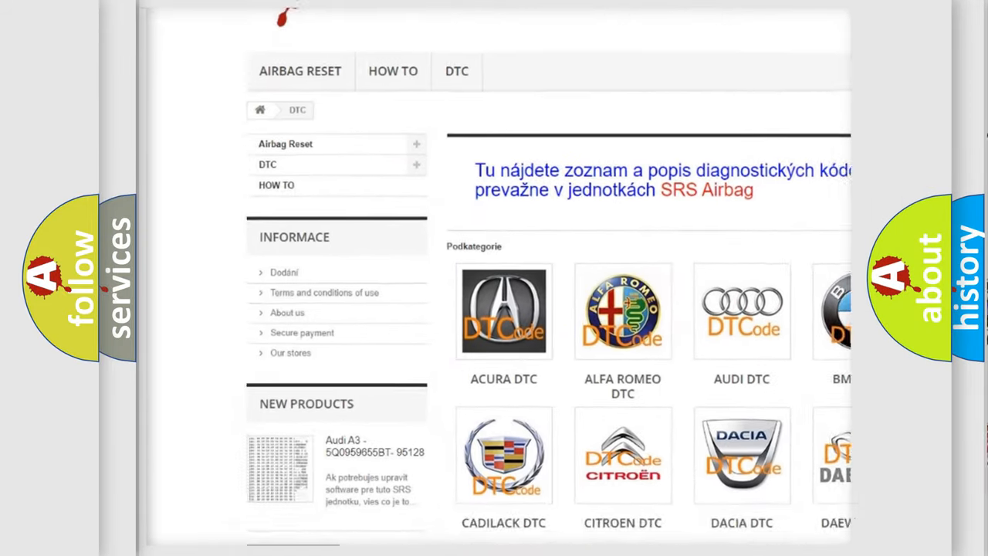
{"action": "scroll", "scroll_direction": "down", "scroll_amount": 3}
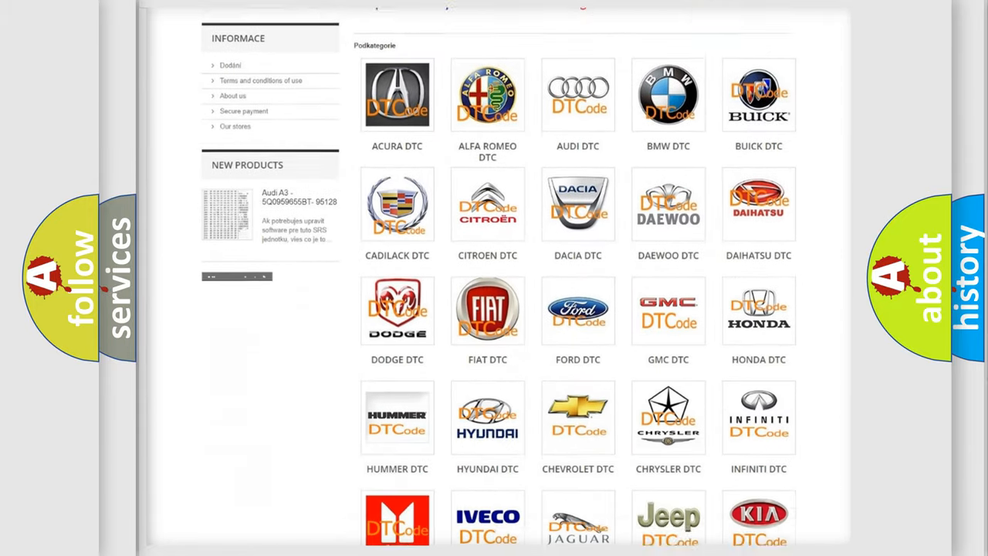
{"action": "scroll", "scroll_direction": "down", "scroll_amount": 3}
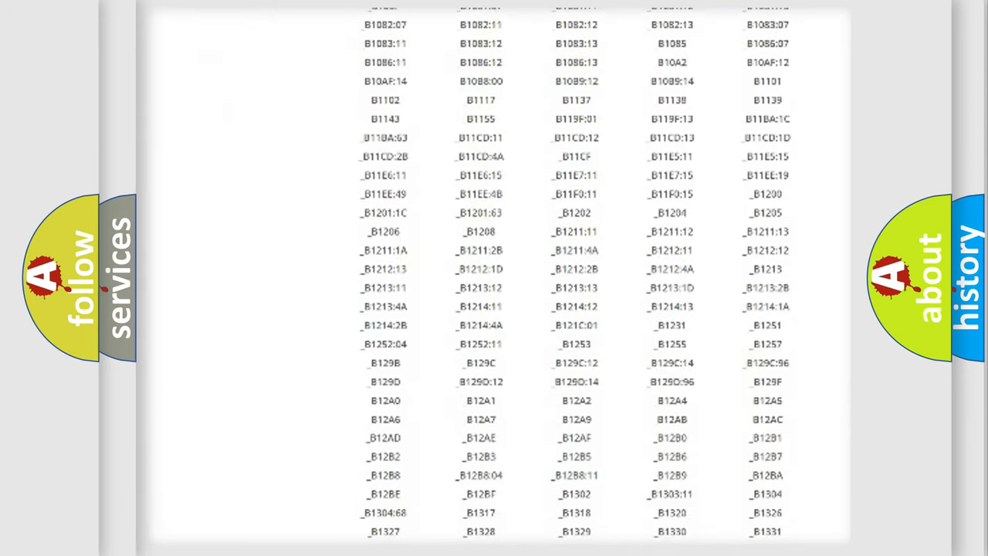
{"action": "scroll", "scroll_direction": "down", "scroll_amount": 3}
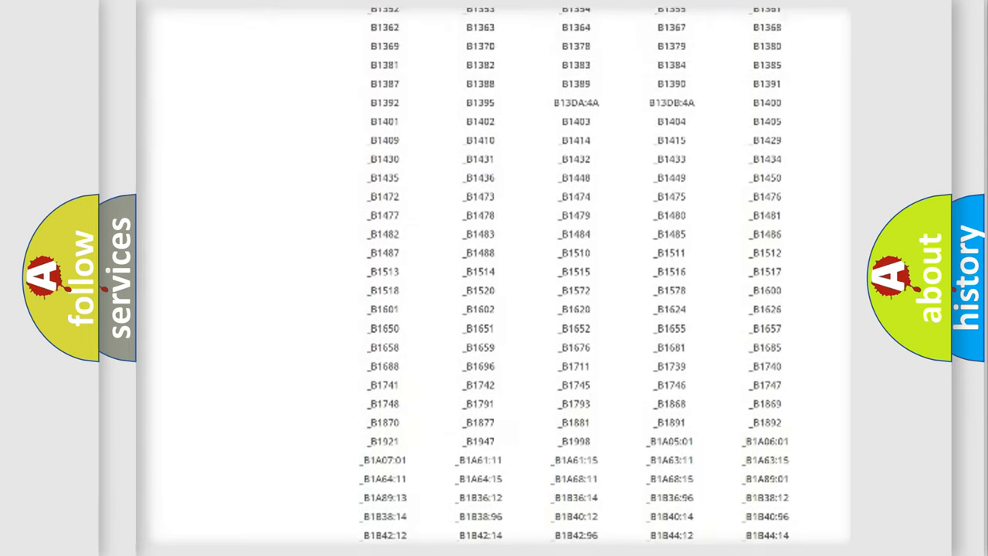